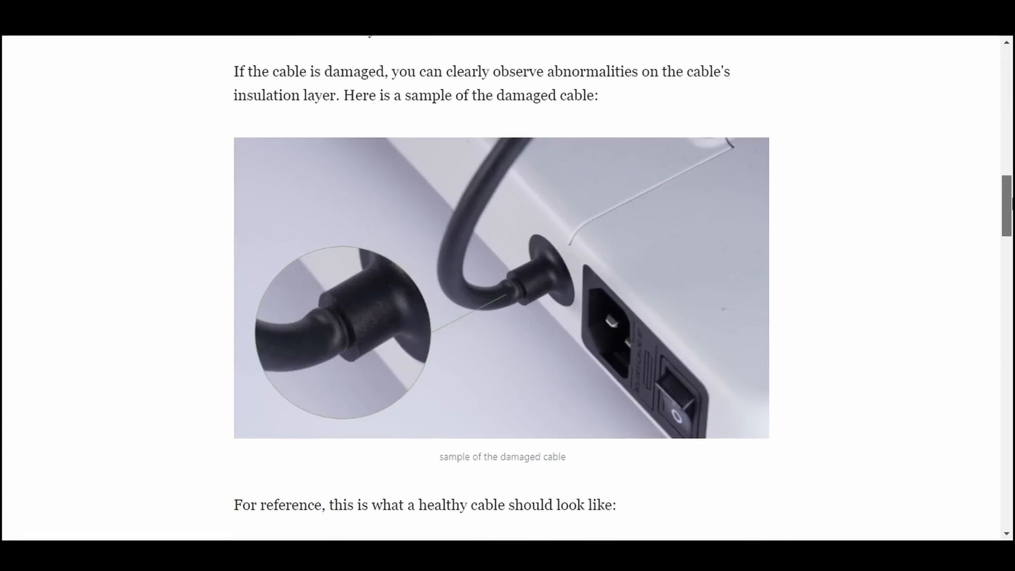
{"action": "scroll", "scroll_direction": "down", "scroll_amount": 3}
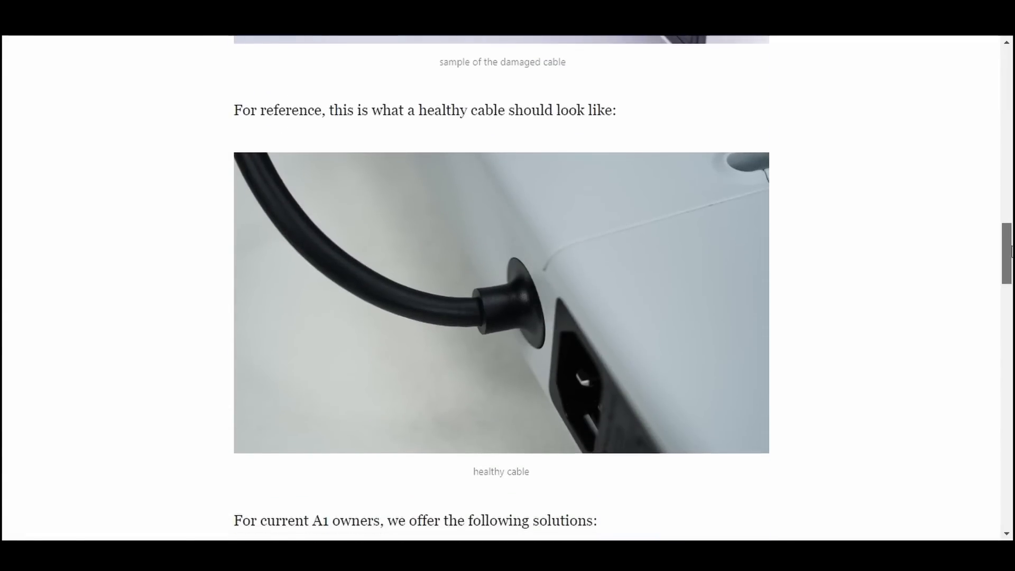